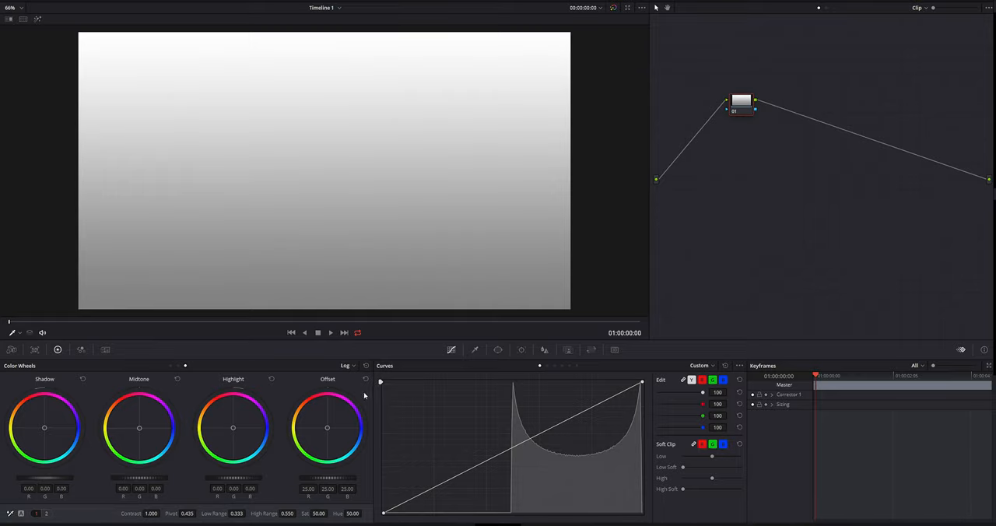
# - Select the corrector node and show the RGB parade scope in place of Keyframes
pyautogui.click(345, 366)
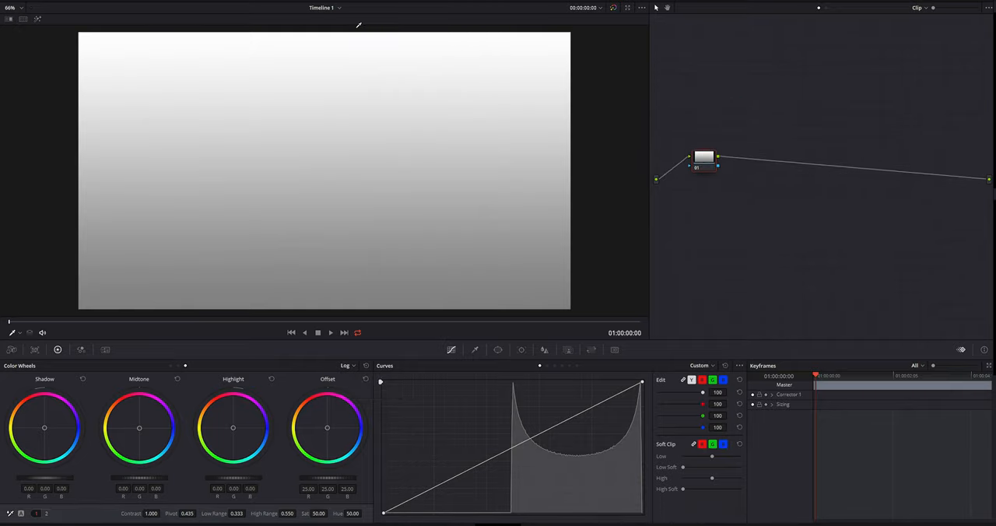
pyautogui.moveTo(349, 31)
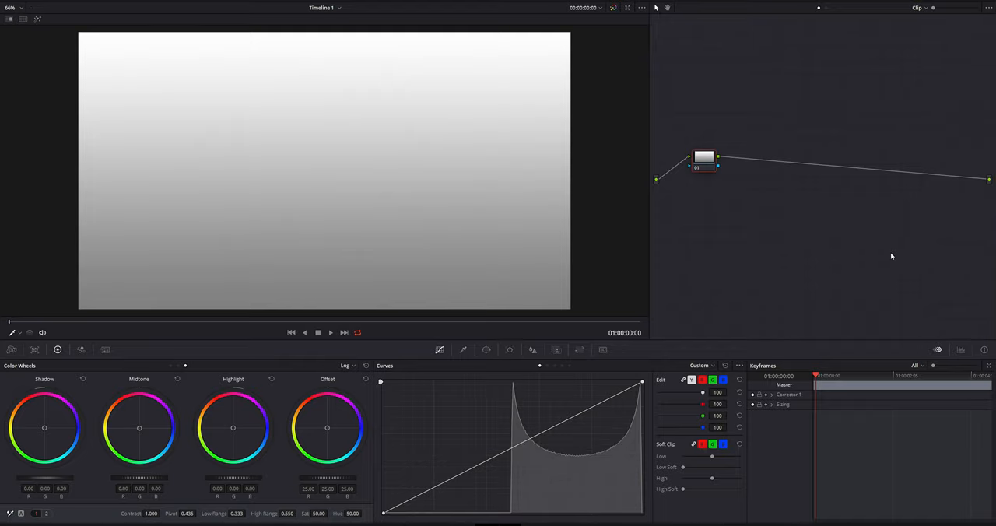
pyautogui.click(959, 365)
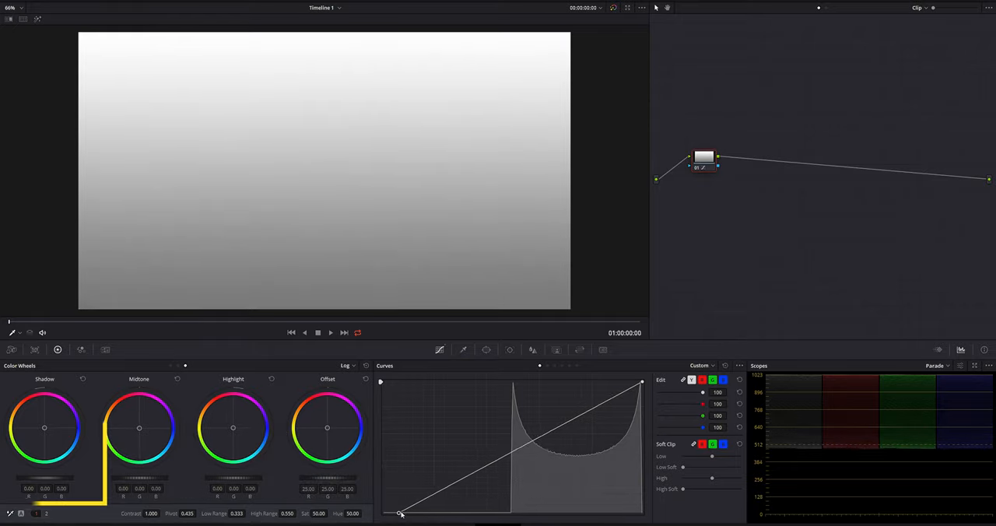
# - Move the custom curve's black point rightward to crush the dark tones to black
pyautogui.moveTo(402, 513); pyautogui.dragTo(507, 514)
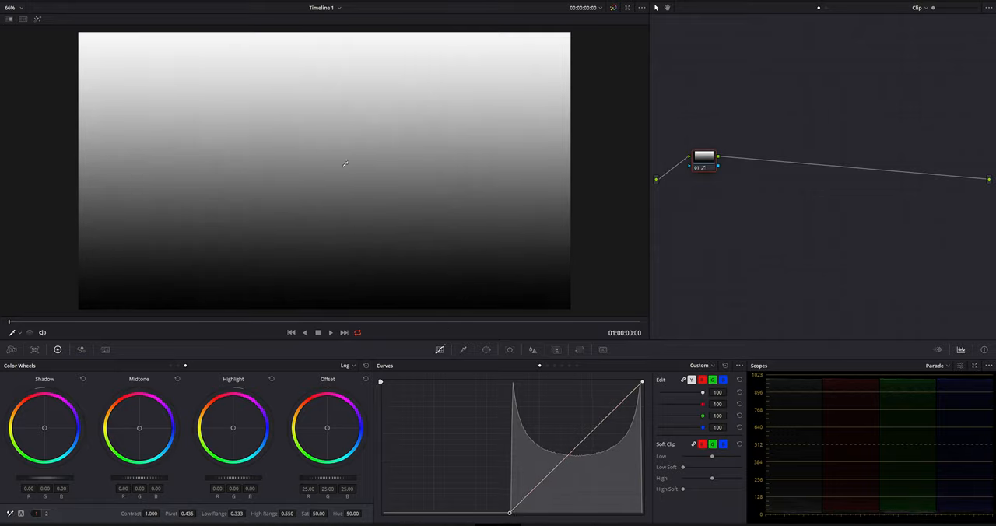
pyautogui.moveTo(340, 181)
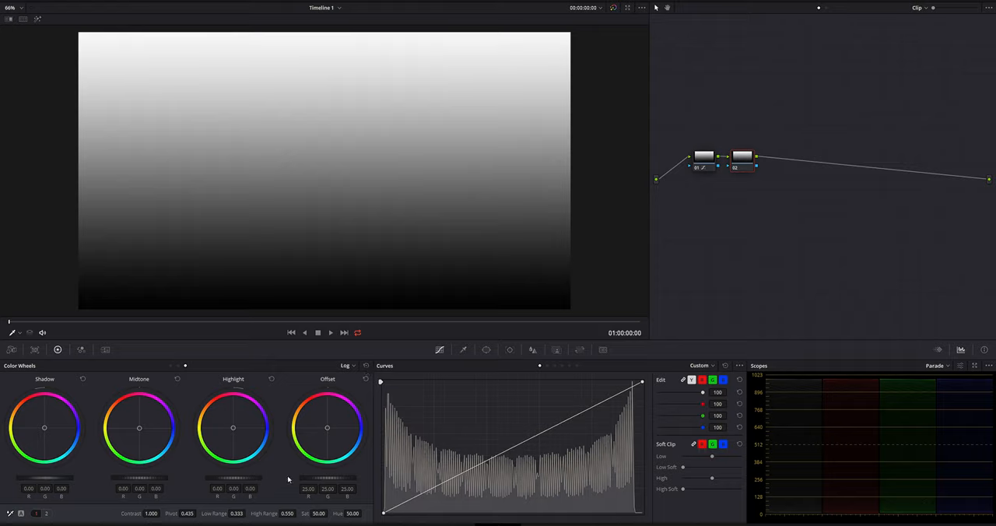
pyautogui.moveTo(246, 411)
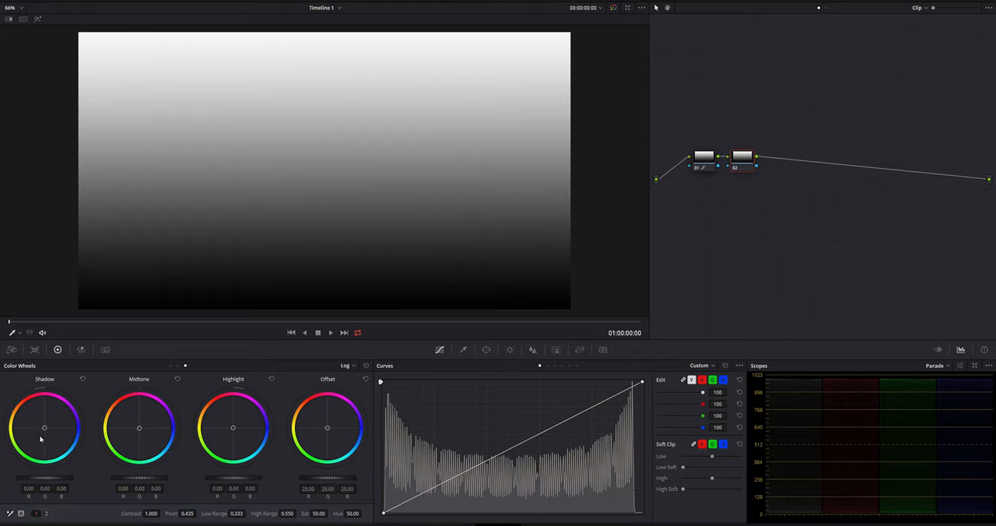
pyautogui.moveTo(43, 430)
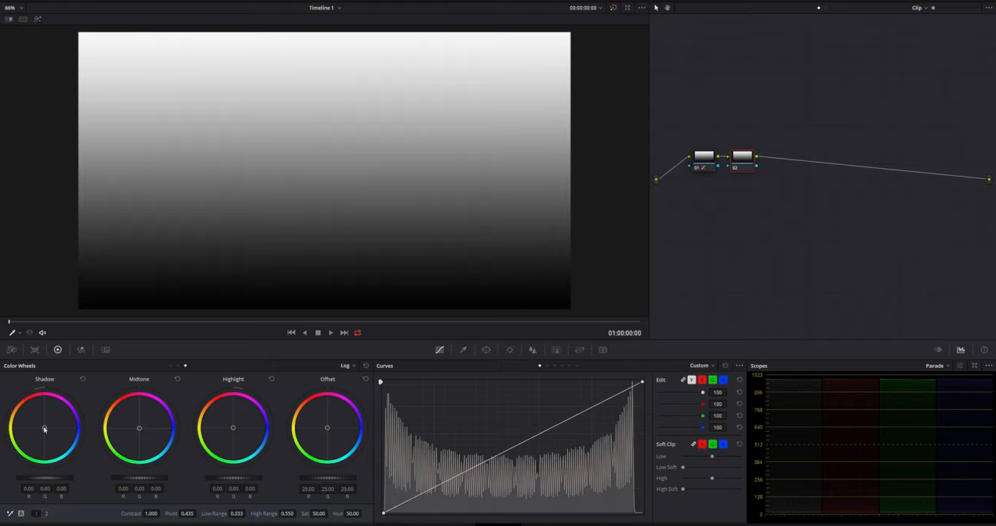
# - On a new serial node, push the Log Shadow wheel to deep blue and Midtone toward red
pyautogui.moveTo(43, 429); pyautogui.dragTo(56, 429)
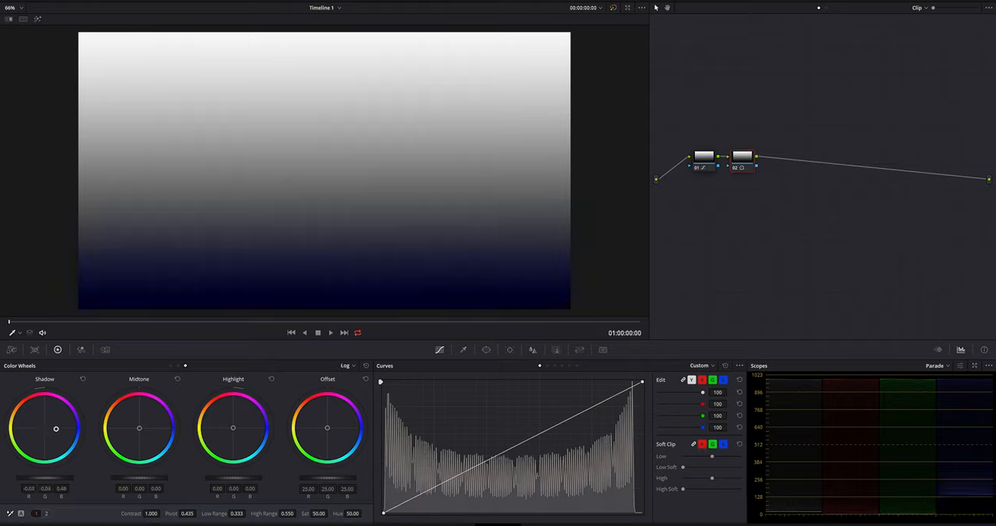
pyautogui.moveTo(56, 428); pyautogui.dragTo(70, 428)
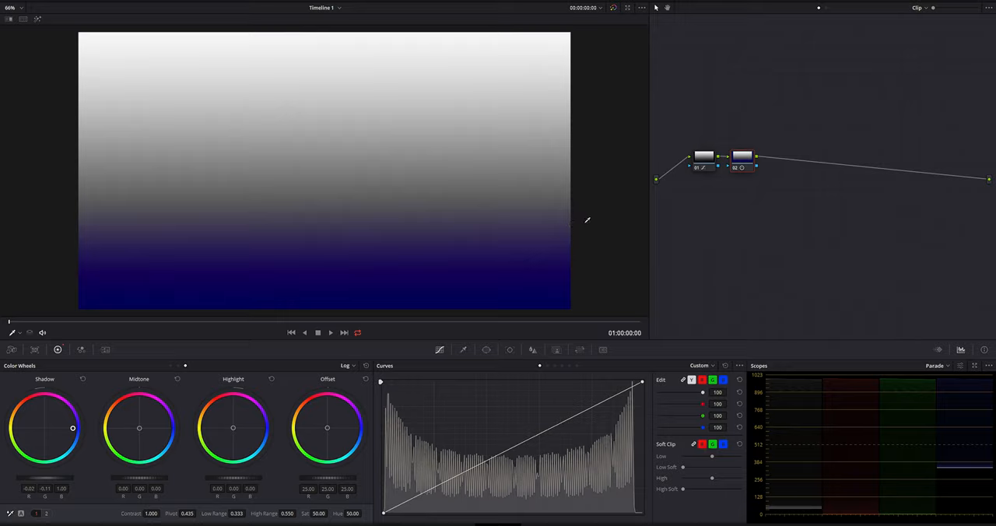
pyautogui.moveTo(180, 227)
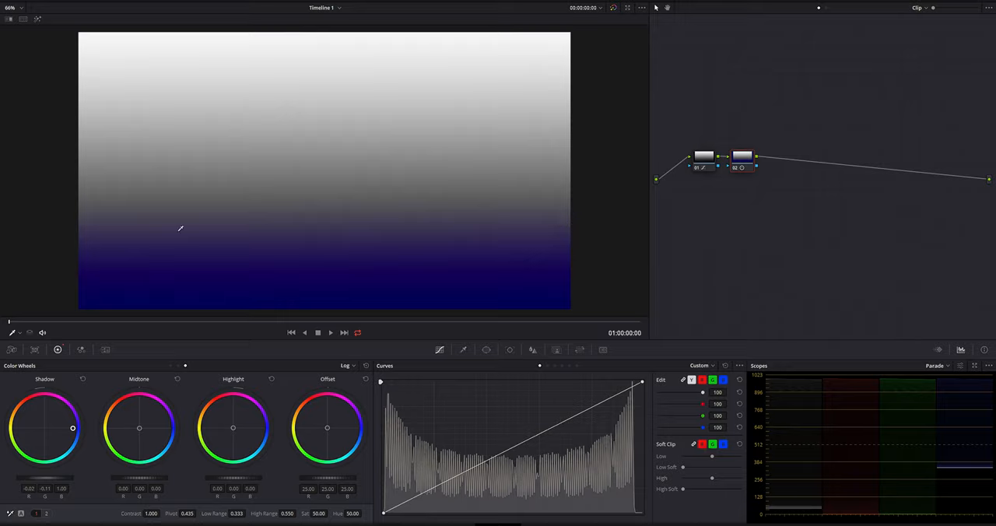
pyautogui.moveTo(535, 212)
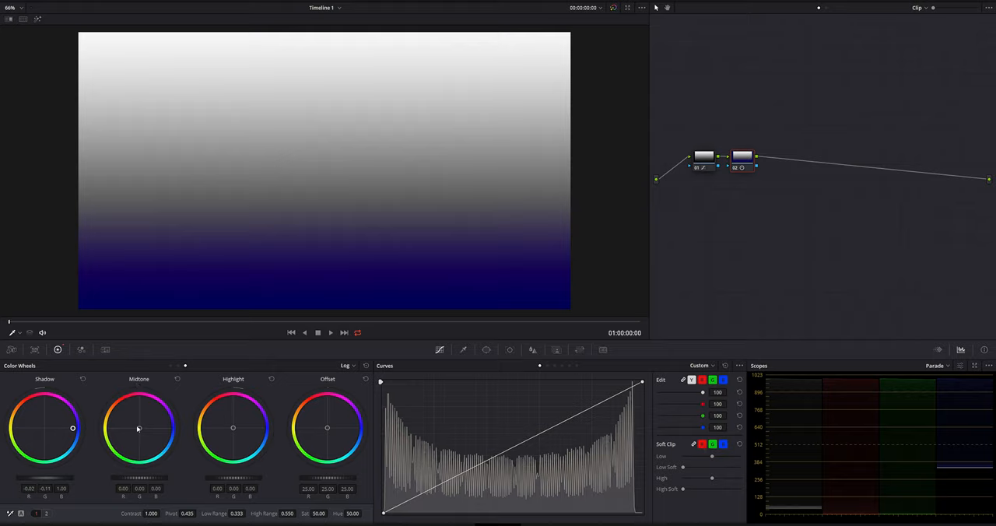
pyautogui.moveTo(138, 430); pyautogui.dragTo(140, 420)
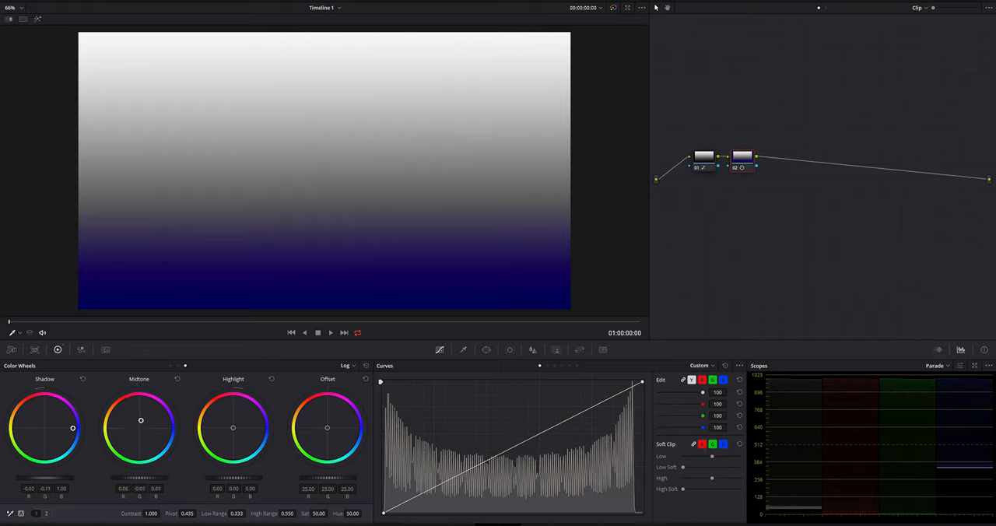
pyautogui.moveTo(140, 420); pyautogui.dragTo(139, 401)
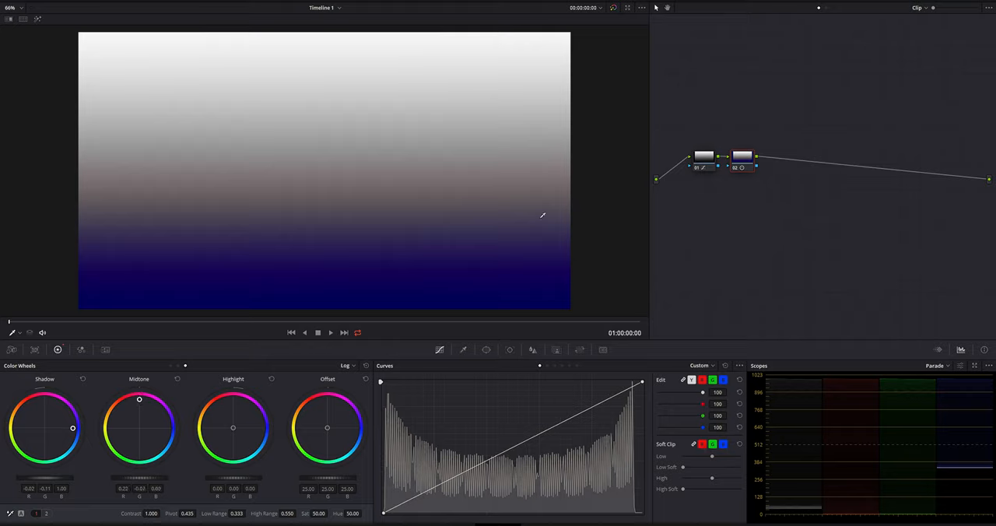
pyautogui.moveTo(264, 242)
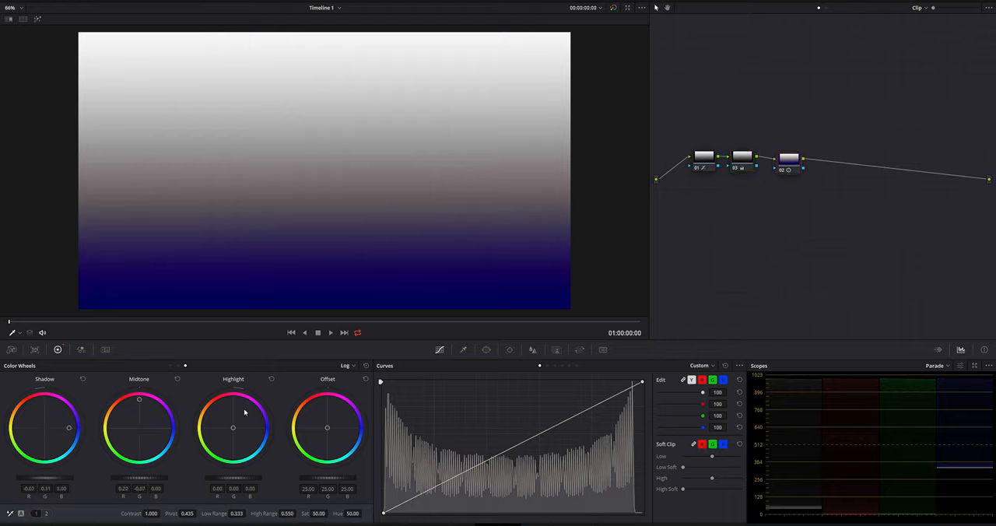
# - On a third serial node, tint the Log Highlight wheel toward mint green
pyautogui.moveTo(234, 427); pyautogui.dragTo(230, 431)
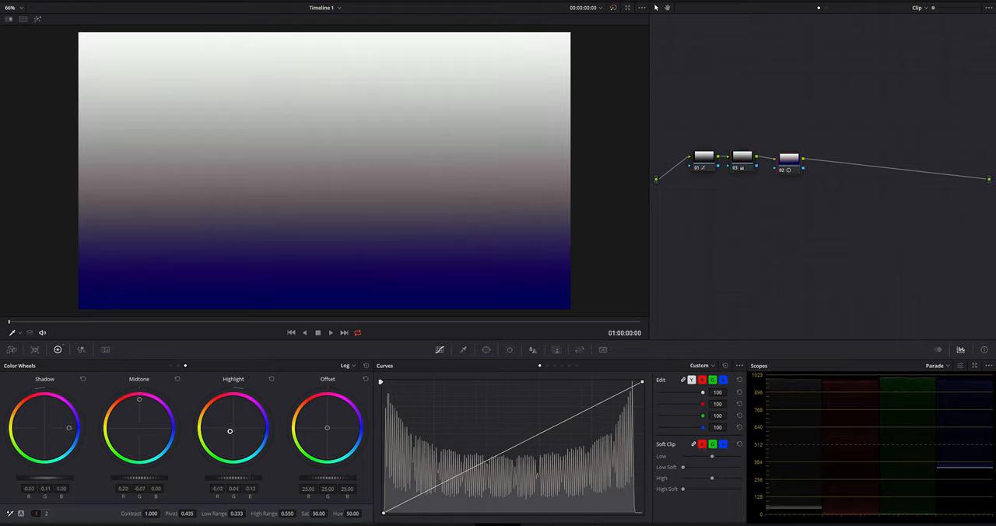
pyautogui.moveTo(231, 429); pyautogui.dragTo(218, 448)
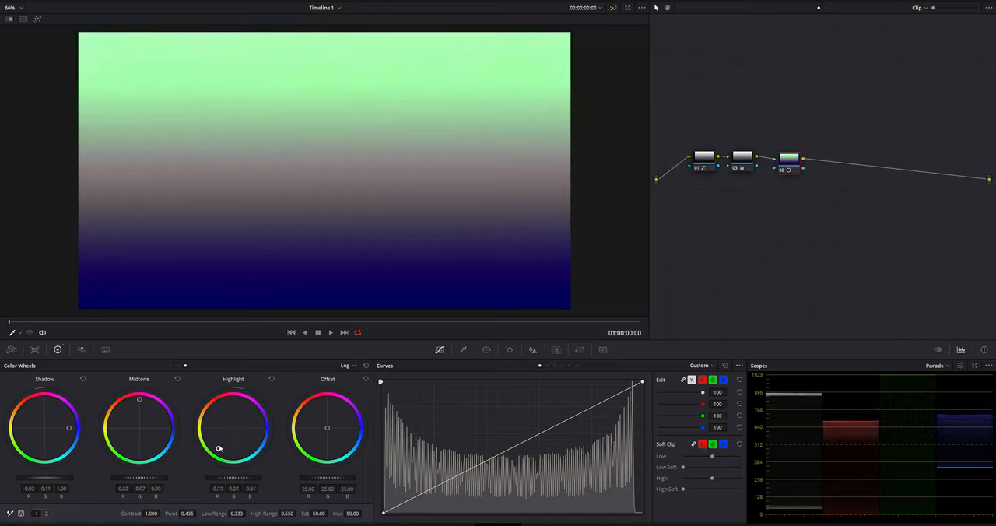
pyautogui.moveTo(219, 448); pyautogui.dragTo(218, 448)
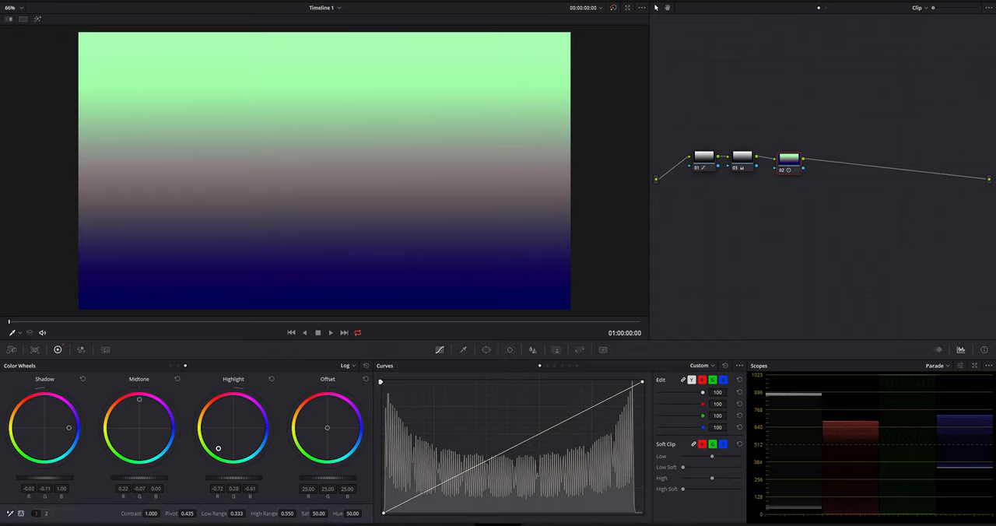
pyautogui.moveTo(228, 337)
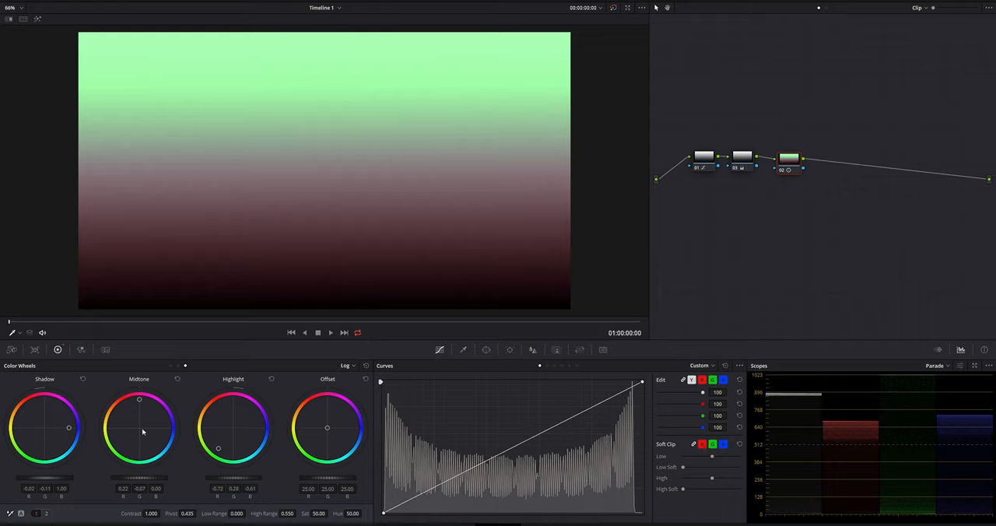
pyautogui.moveTo(201, 149)
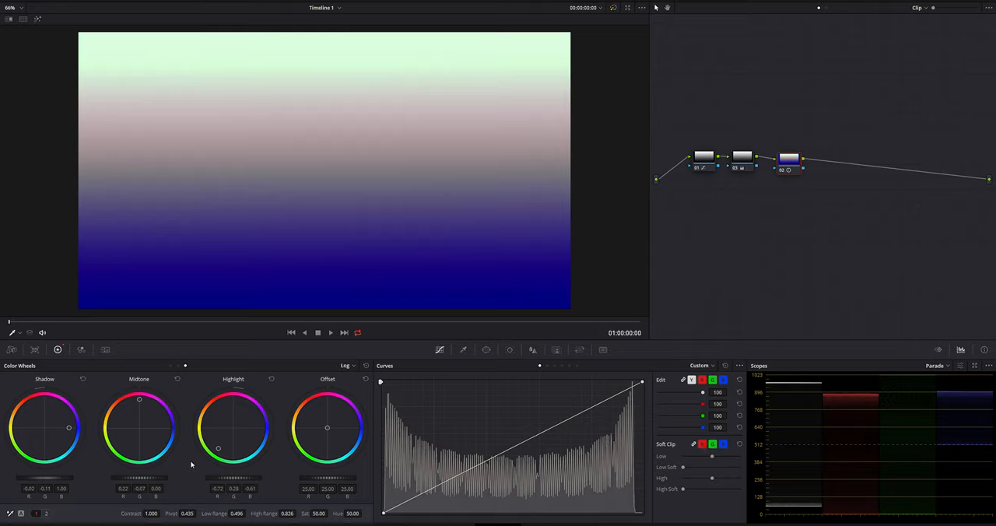
pyautogui.moveTo(277, 455)
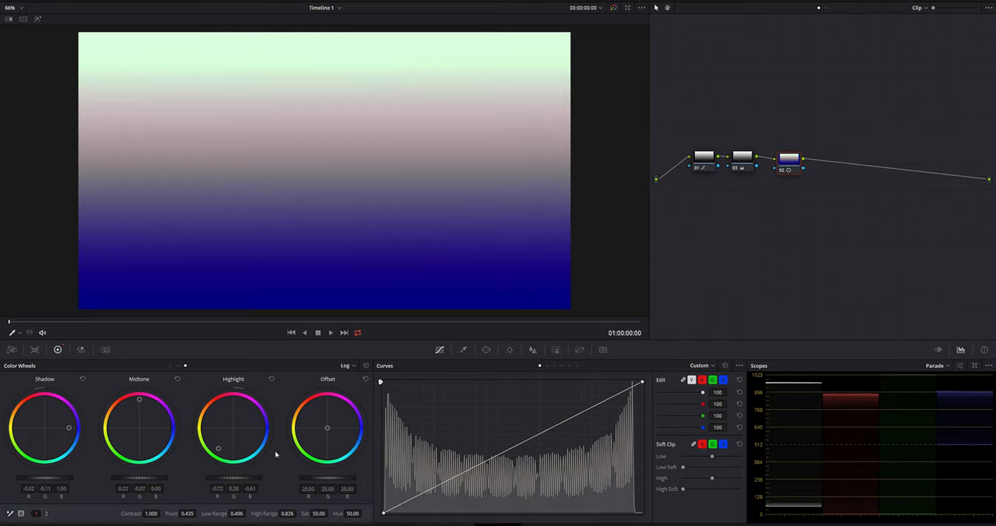
# - Switch the color wheels from Log to Primaries Wheels mode
pyautogui.click(346, 366)
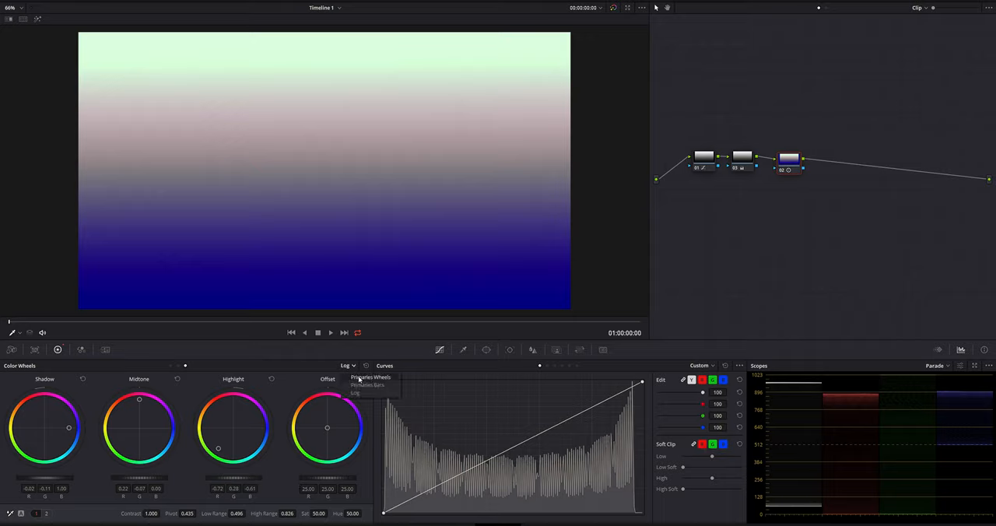
pyautogui.click(372, 376)
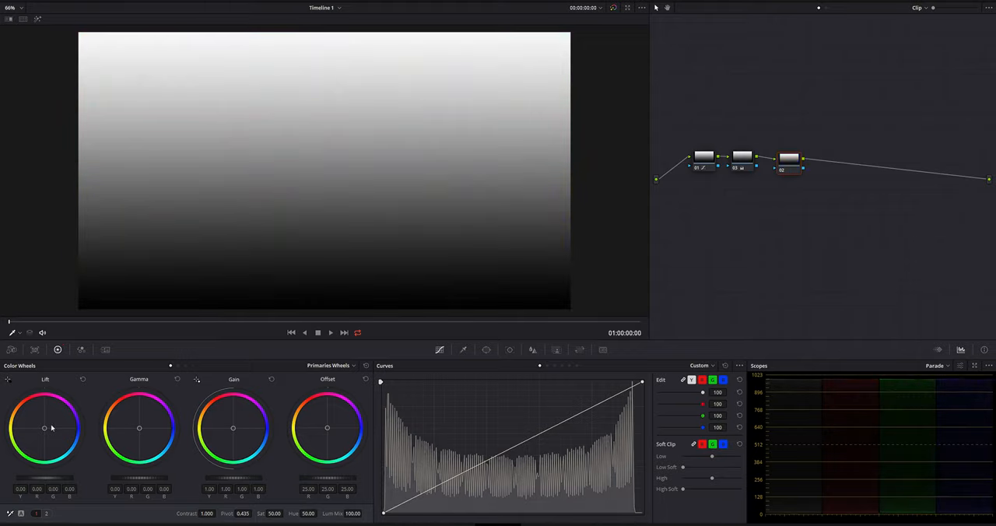
# - Tint Lift blue, Gamma toward magenta and Gain green on the Primaries wheels
pyautogui.moveTo(44, 428); pyautogui.dragTo(56, 428)
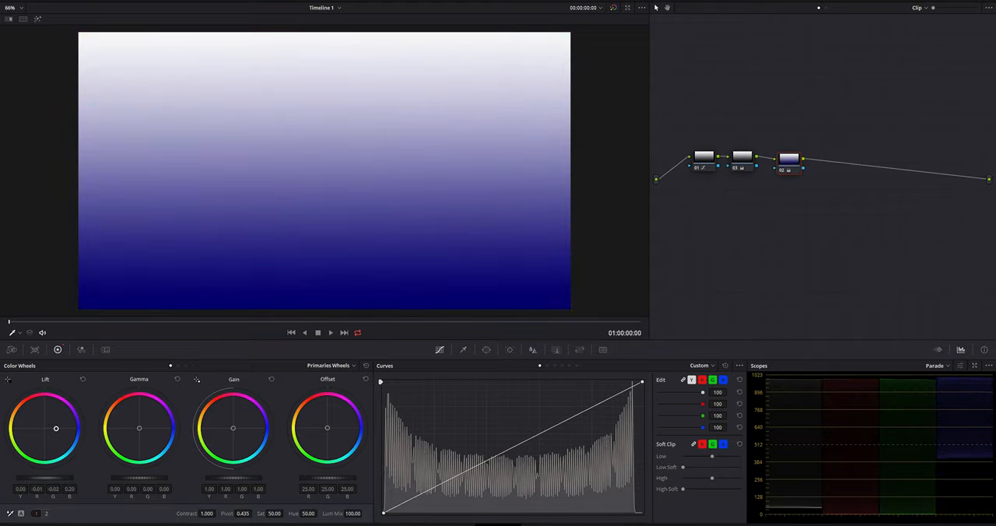
pyautogui.moveTo(56, 428); pyautogui.dragTo(66, 428)
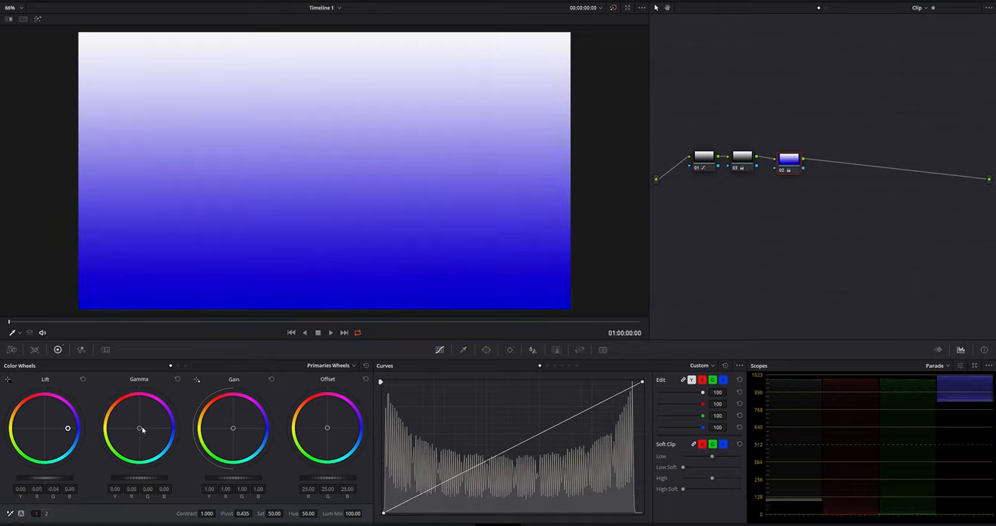
pyautogui.moveTo(143, 429); pyautogui.dragTo(140, 408)
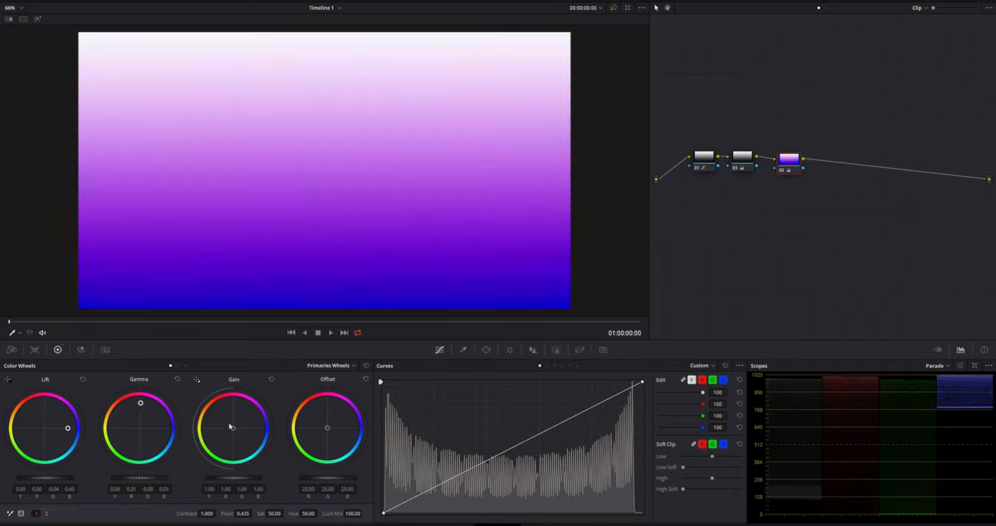
pyautogui.moveTo(231, 426); pyautogui.dragTo(226, 441)
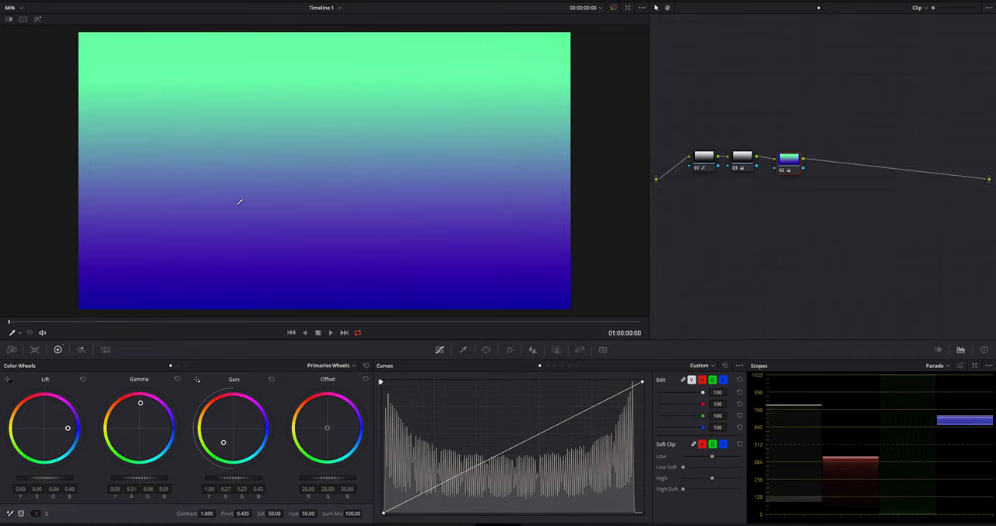
pyautogui.moveTo(574, 72)
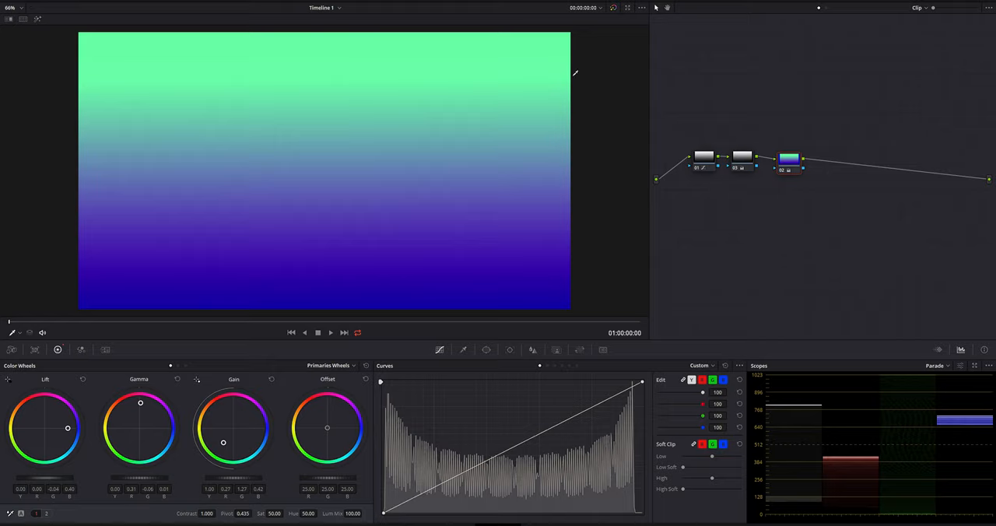
pyautogui.moveTo(641, 103)
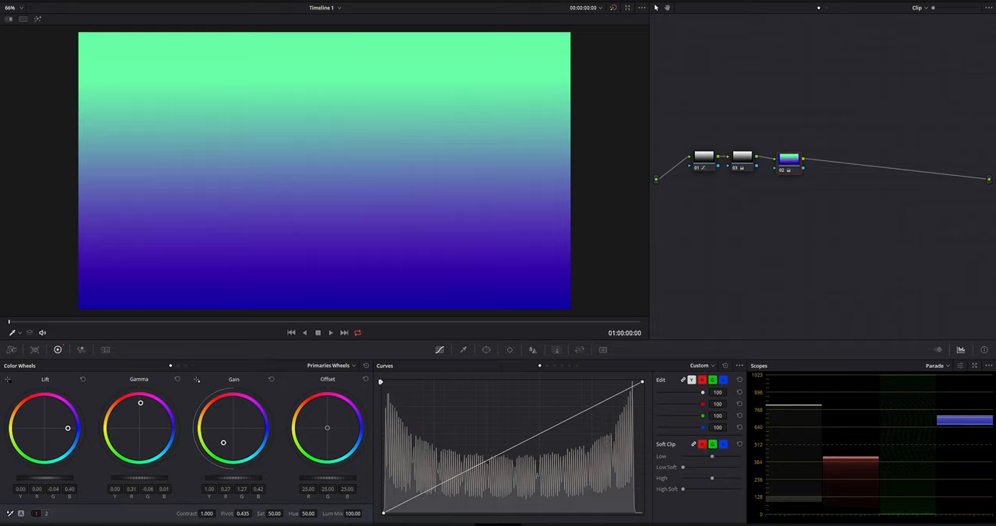
pyautogui.moveTo(510, 411)
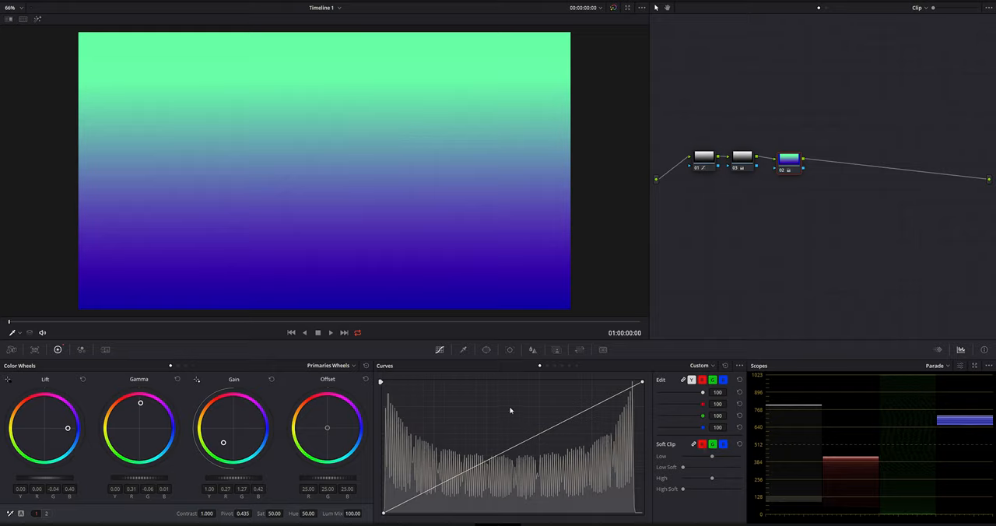